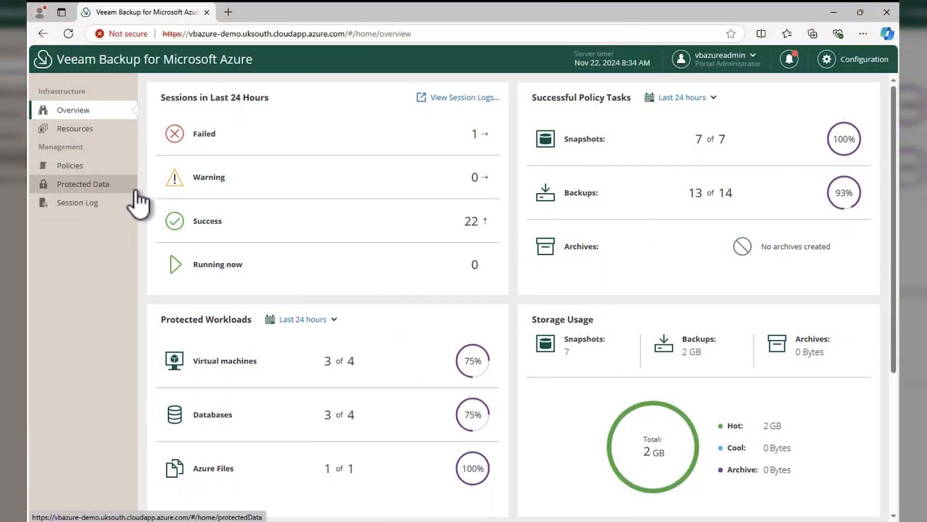
# Step: Edit the Azure File Backup policy from the Azure Files policies list and reach its Sources step
pyautogui.scroll(-3)
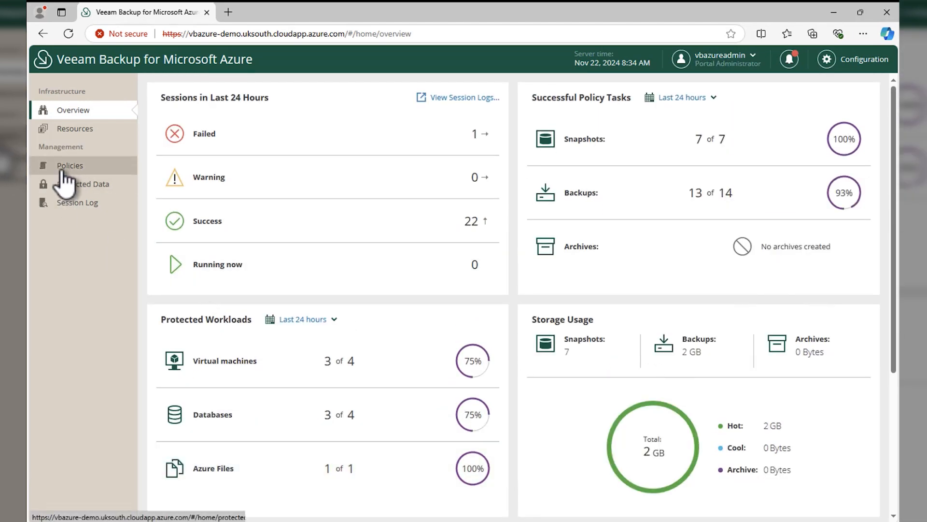
pyautogui.click(70, 165)
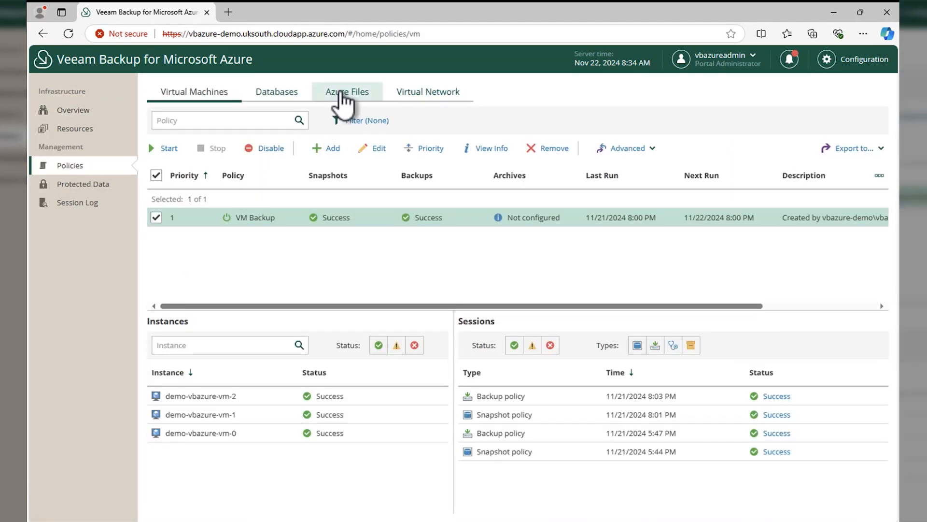
pyautogui.click(347, 91)
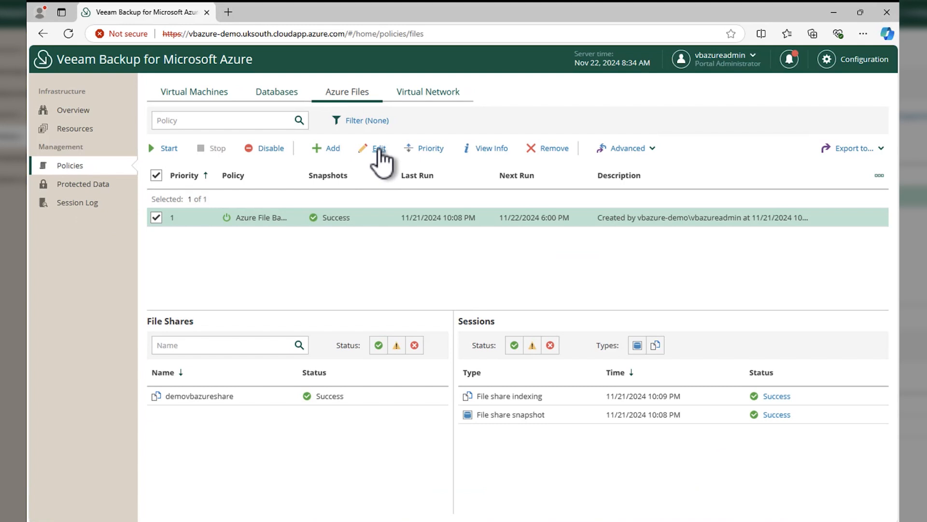
pyautogui.click(379, 148)
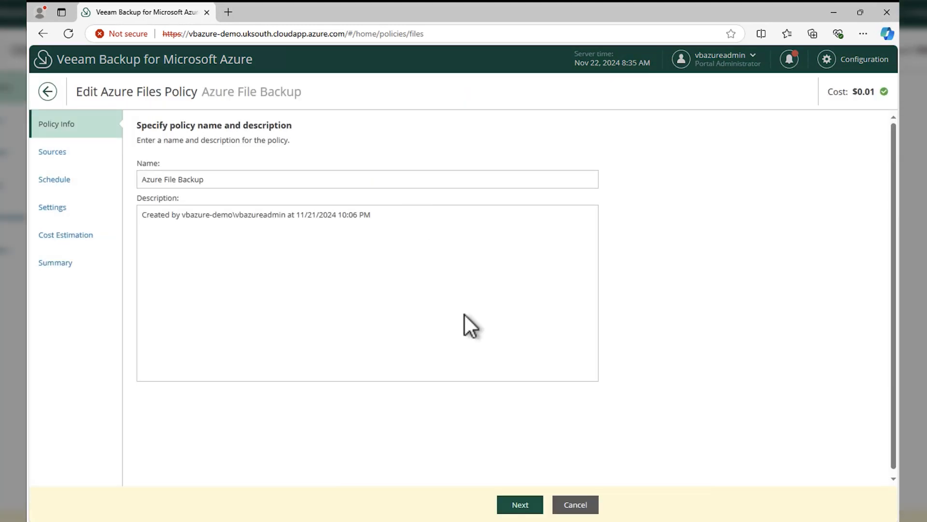
pyautogui.click(519, 504)
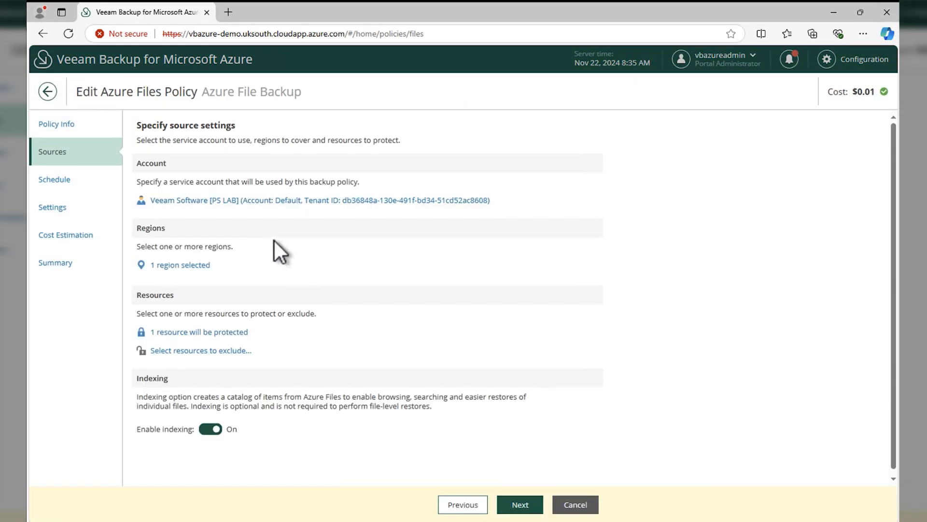
pyautogui.moveTo(201, 329)
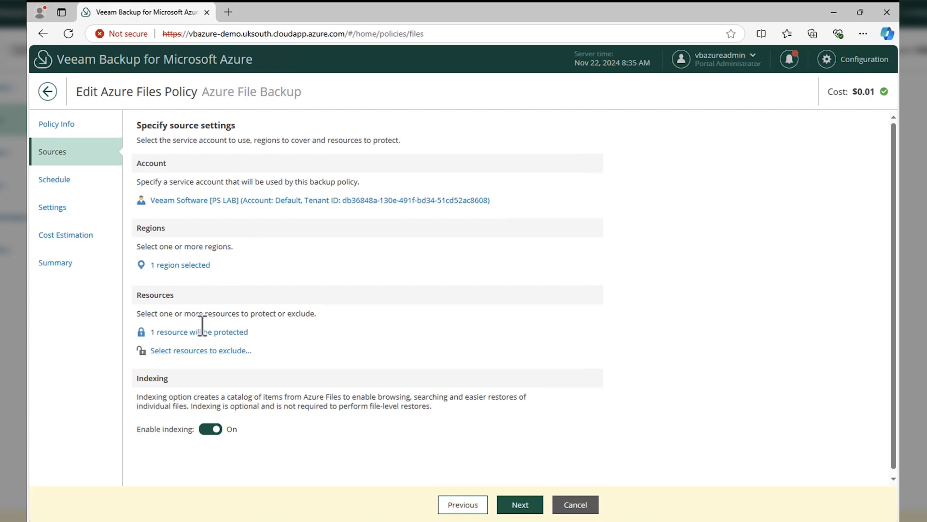
pyautogui.click(199, 331)
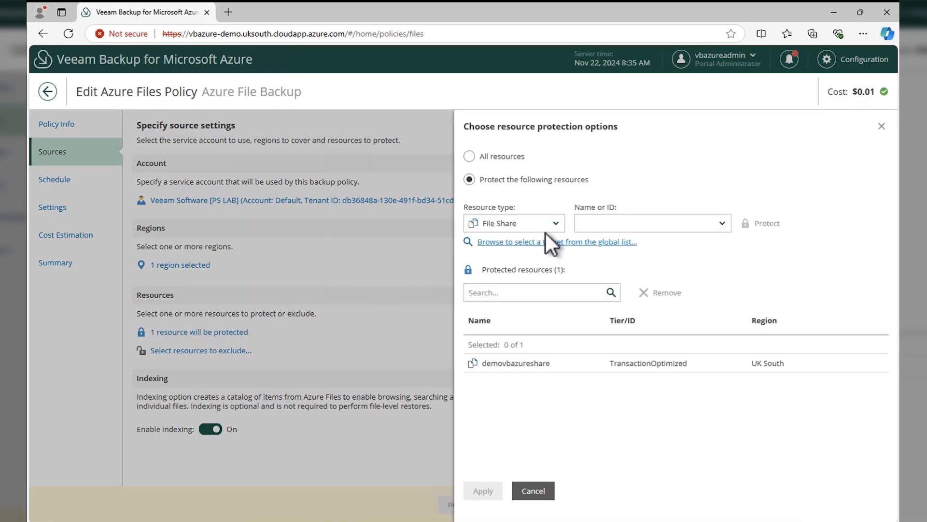
pyautogui.click(513, 223)
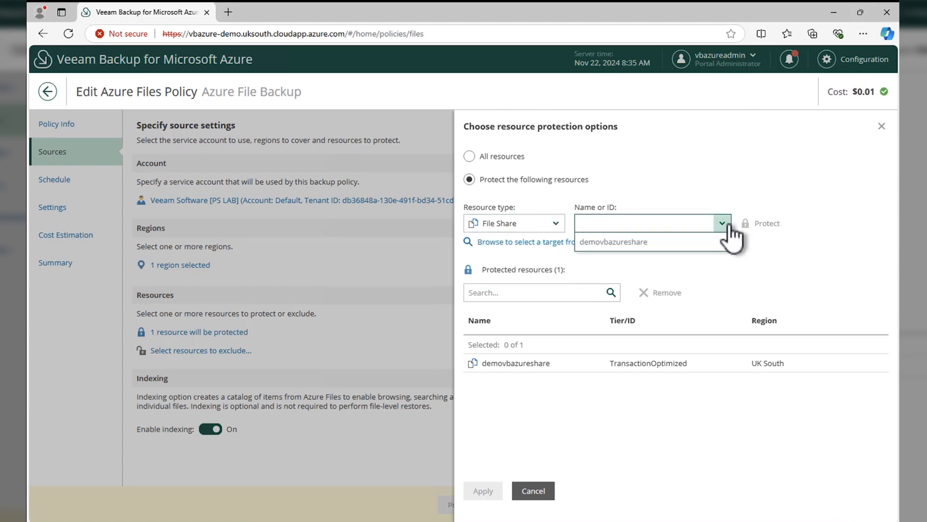
pyautogui.click(552, 223)
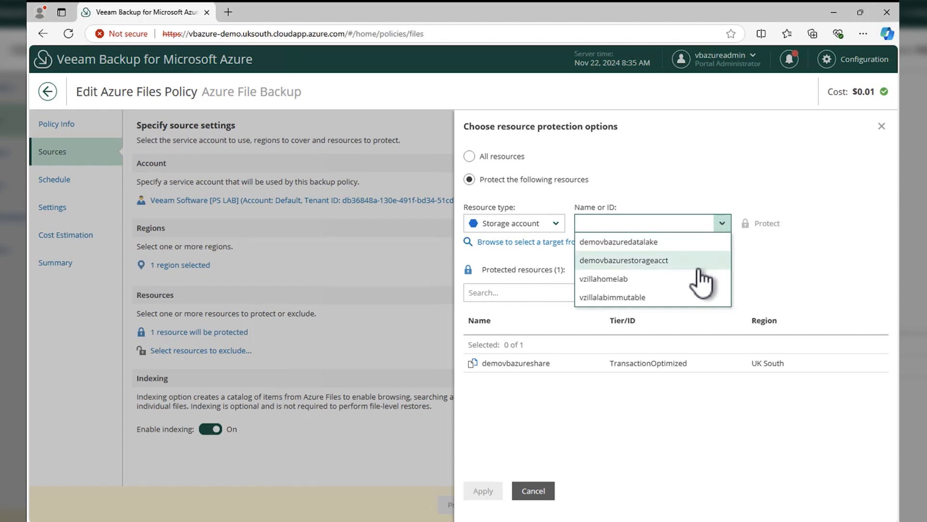
pyautogui.moveTo(768, 278)
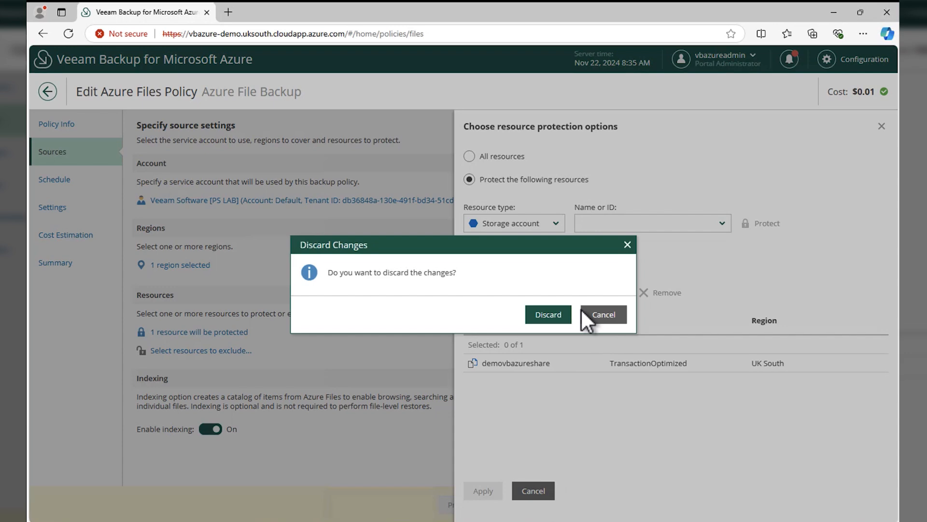
pyautogui.click(547, 314)
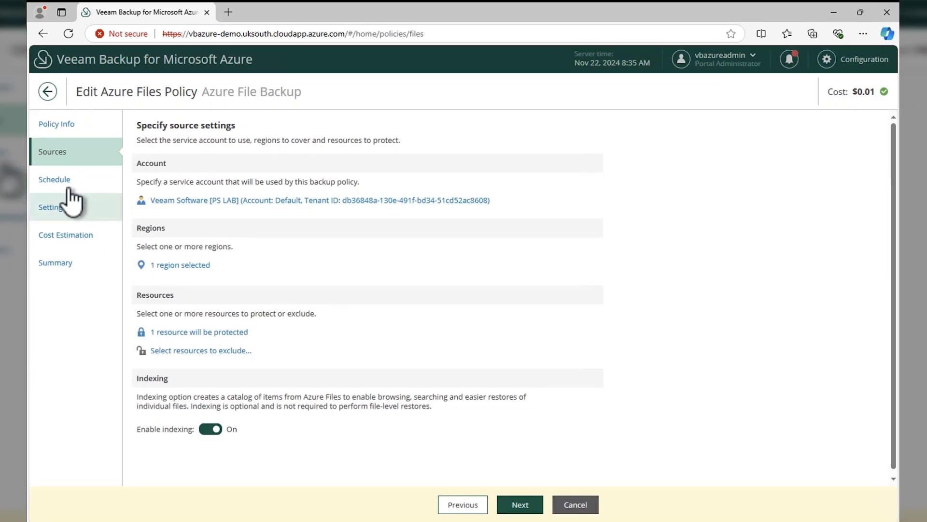
# Step: Inspect the daily snapshot schedule, cancel without changes, and move to the retry/notification settings
pyautogui.click(54, 180)
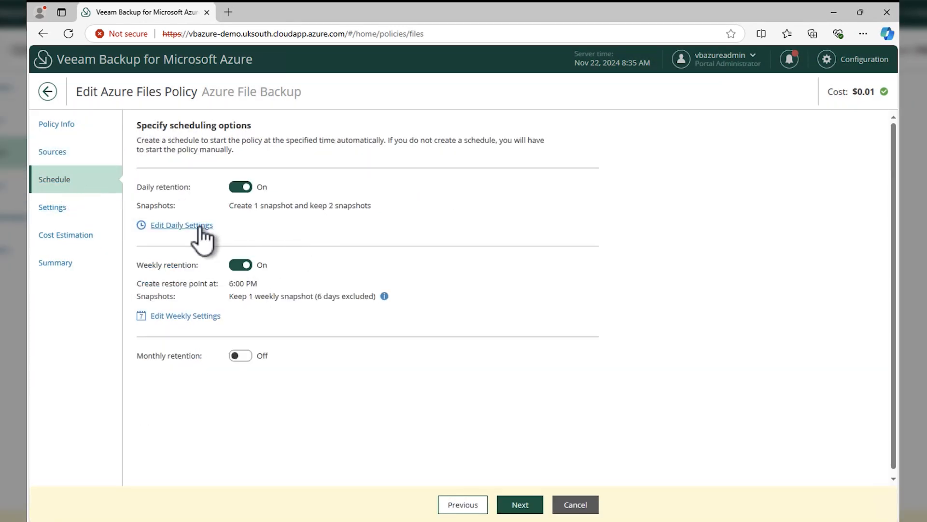
pyautogui.click(182, 225)
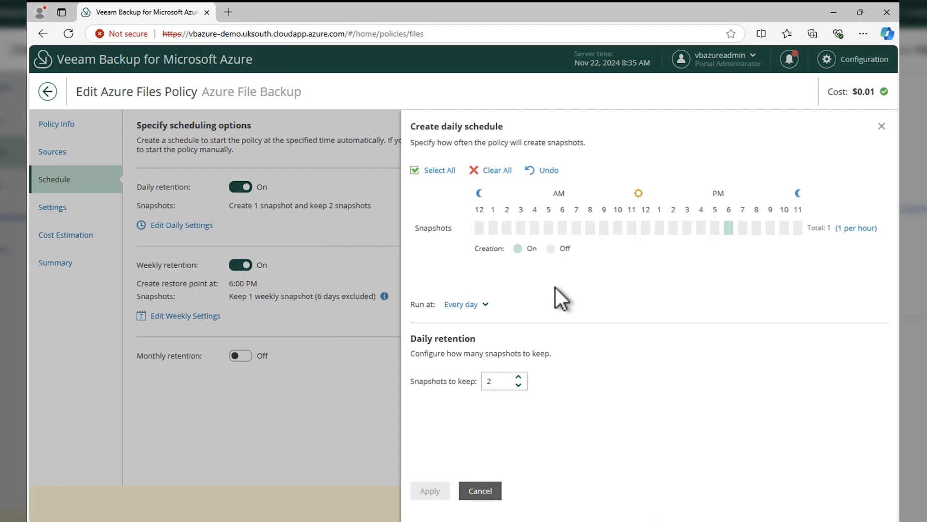
pyautogui.doubleClick(502, 353)
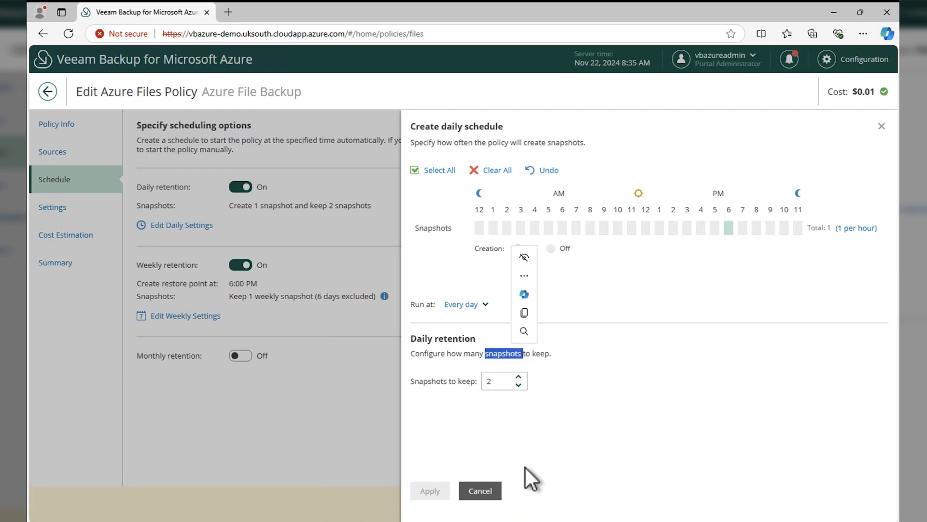
pyautogui.click(480, 491)
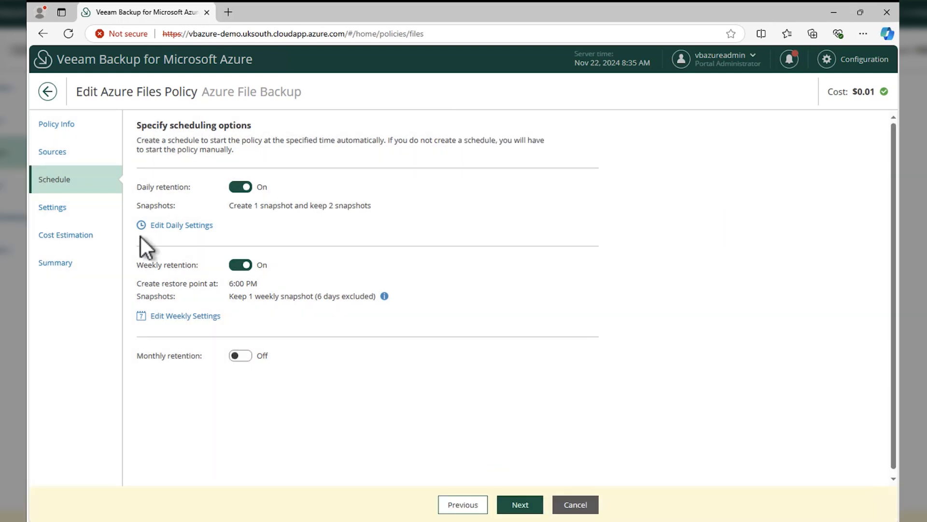
pyautogui.click(52, 207)
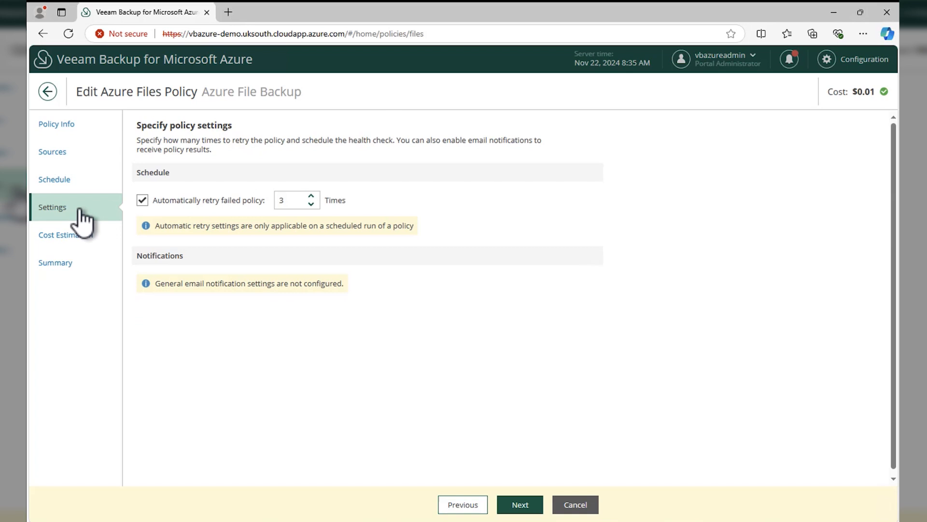
pyautogui.moveTo(103, 228)
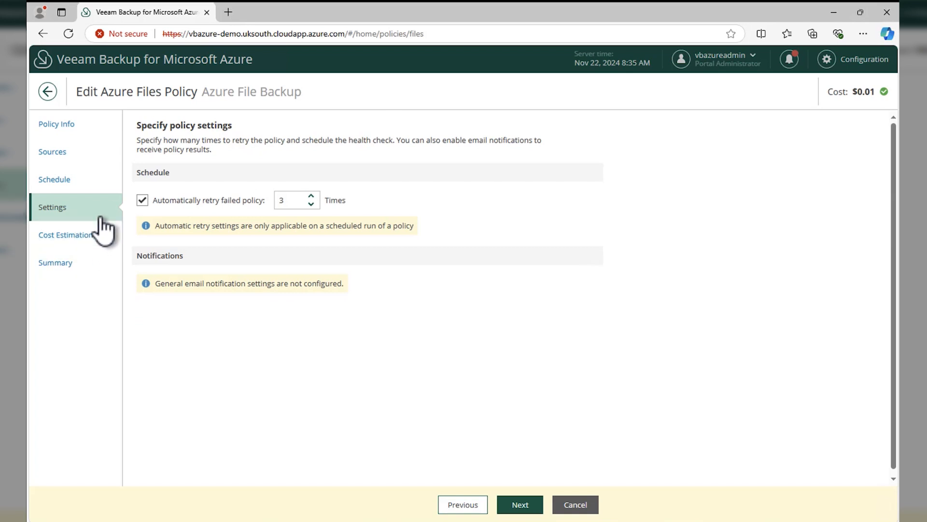
pyautogui.moveTo(98, 211)
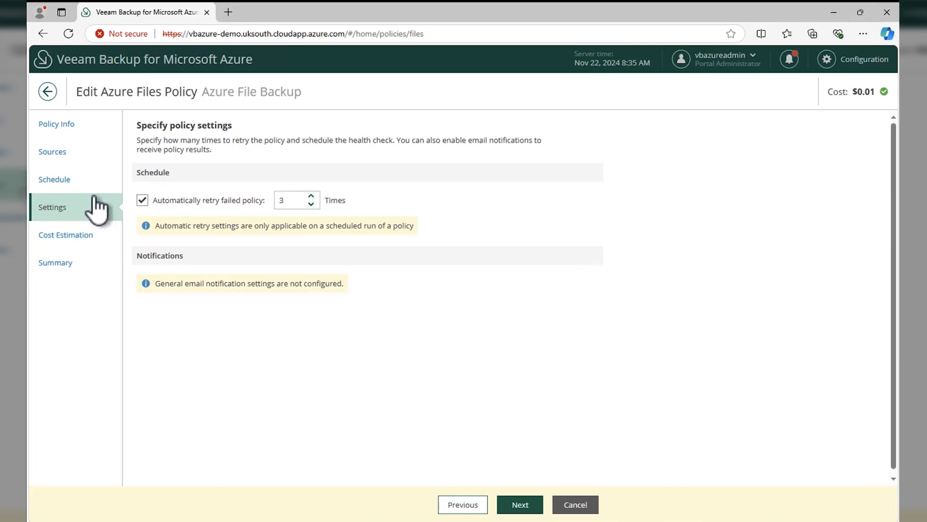
# Step: Advance to the Cost Estimation step showing an estimated monthly cost of $0.01
pyautogui.click(52, 151)
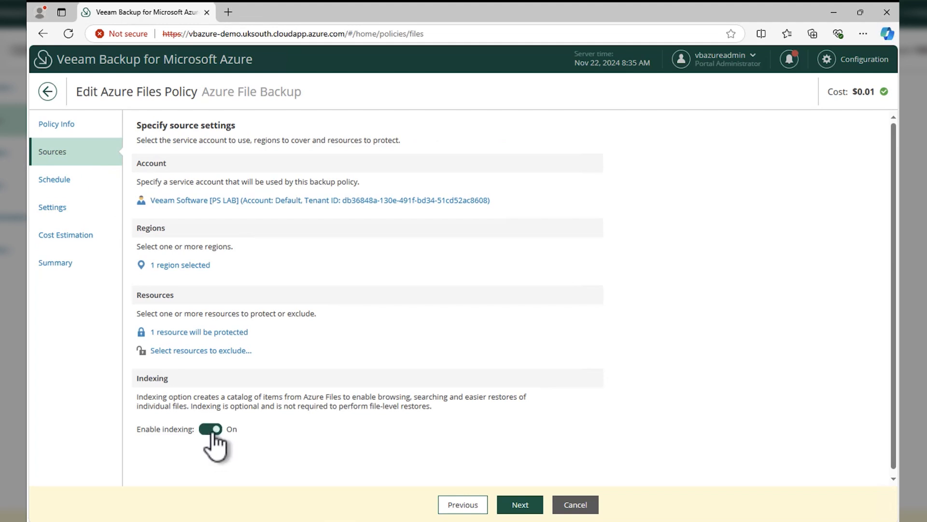
pyautogui.click(66, 233)
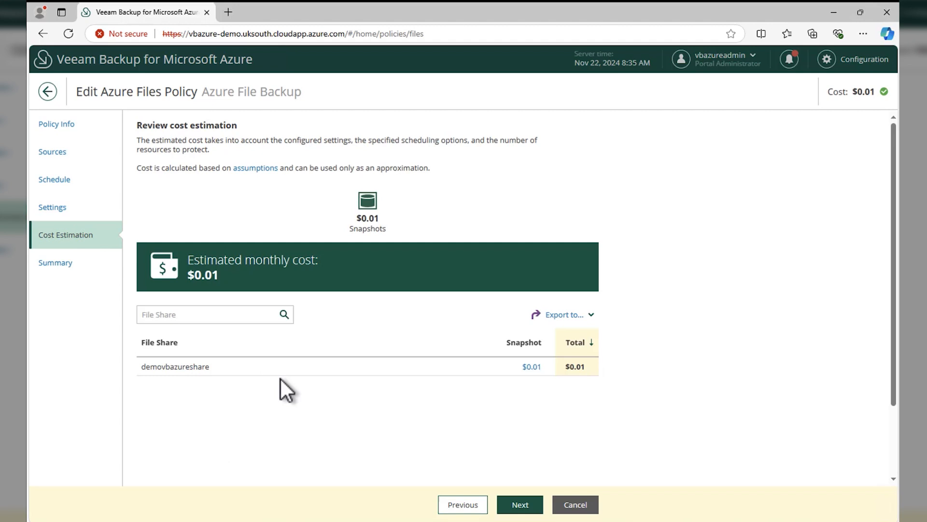
pyautogui.moveTo(190, 307)
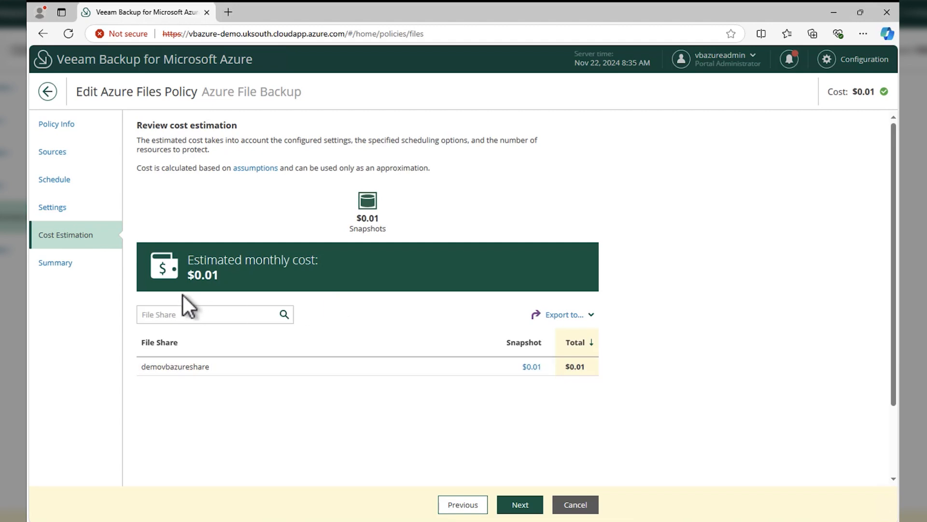
# Step: Cancel the policy edit, confirm Discard, and go to the Protected Data overview
pyautogui.click(573, 508)
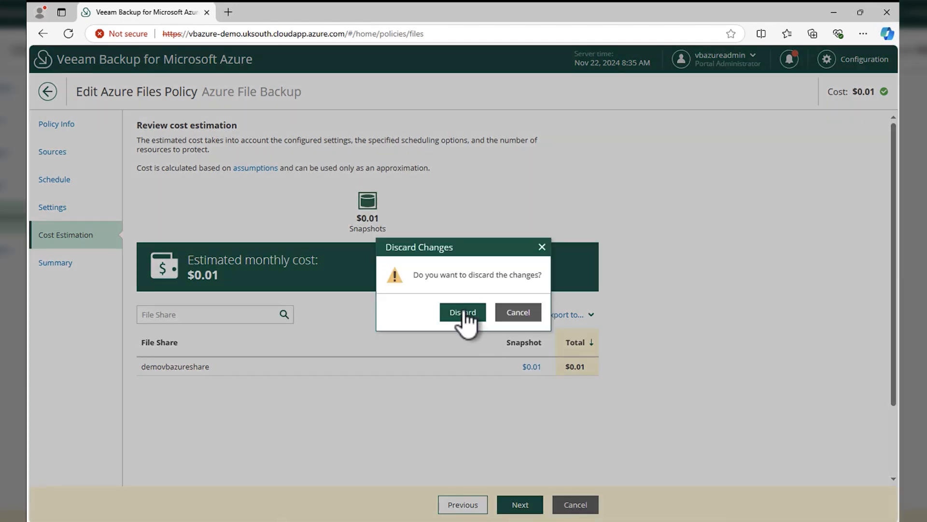
pyautogui.click(462, 312)
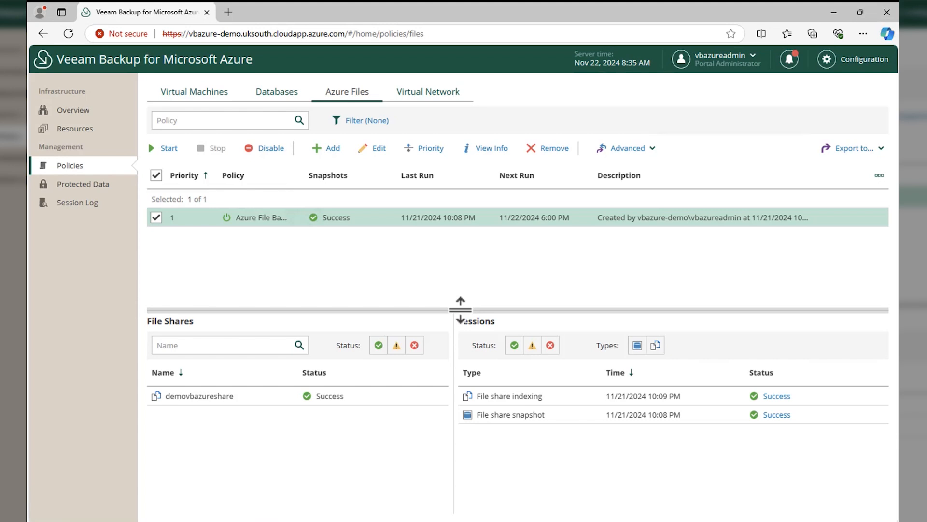
pyautogui.click(83, 183)
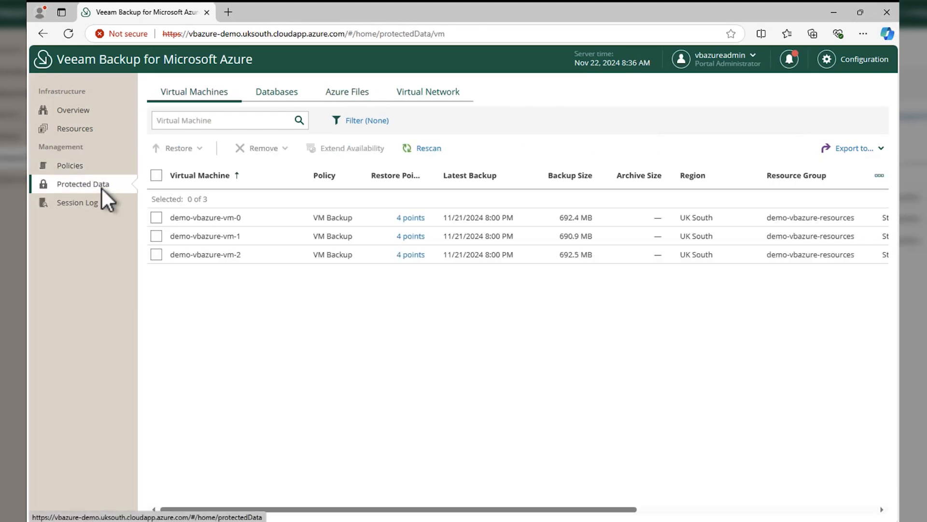
# Step: Start a File-Level Restore for the demovbazureshare share from the protected Azure Files list
pyautogui.click(347, 92)
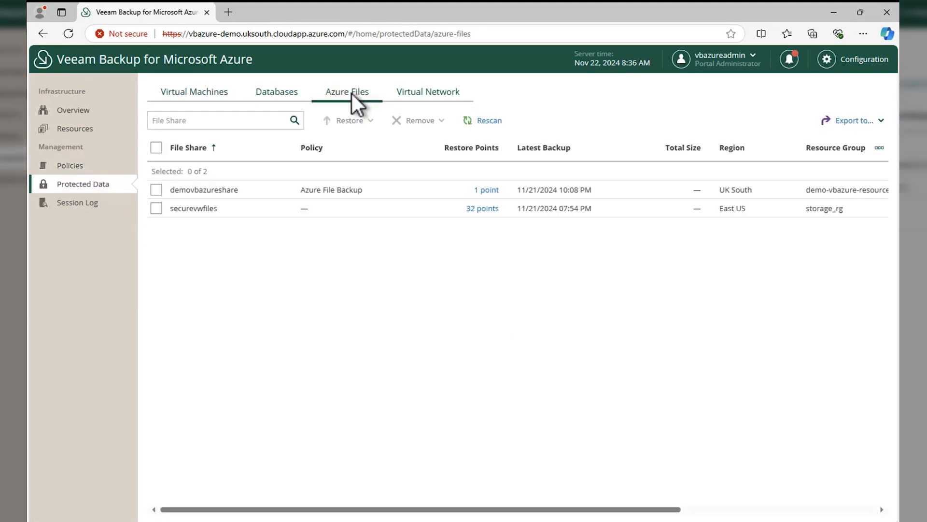
pyautogui.click(156, 190)
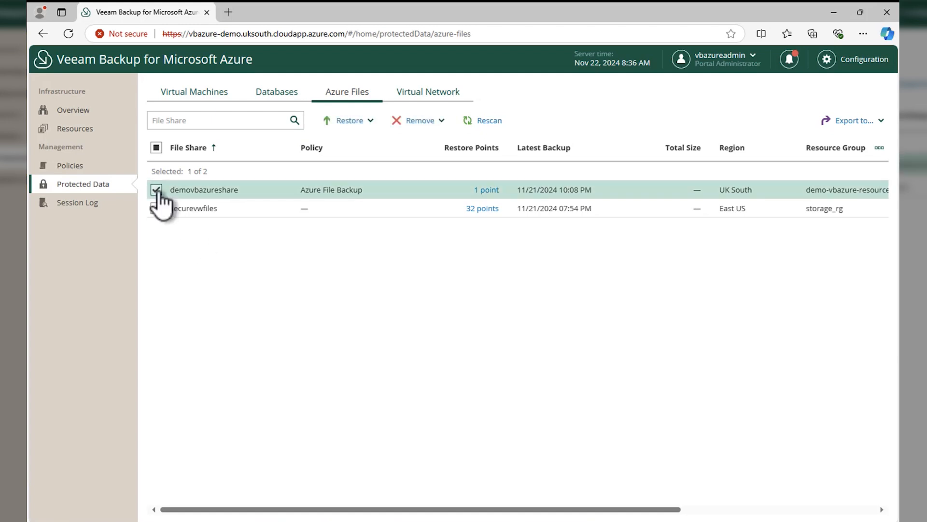
pyautogui.click(349, 119)
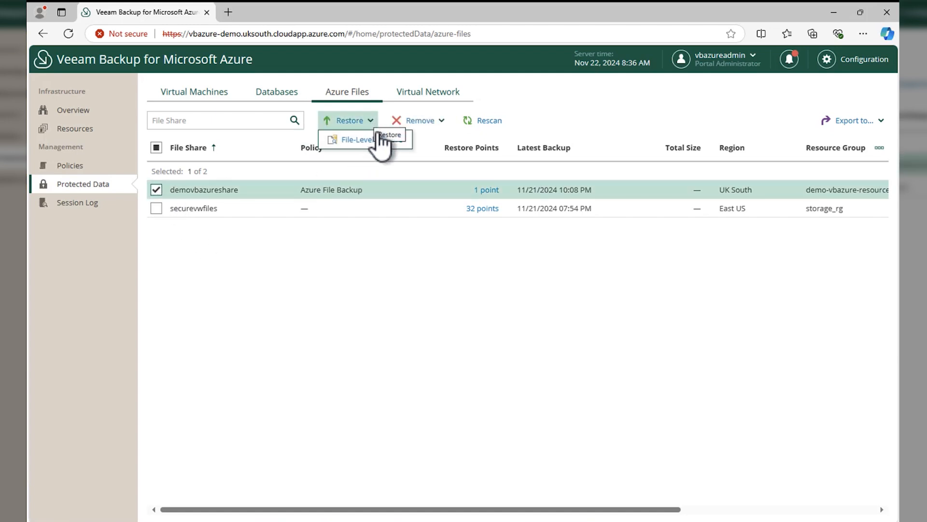
pyautogui.click(355, 139)
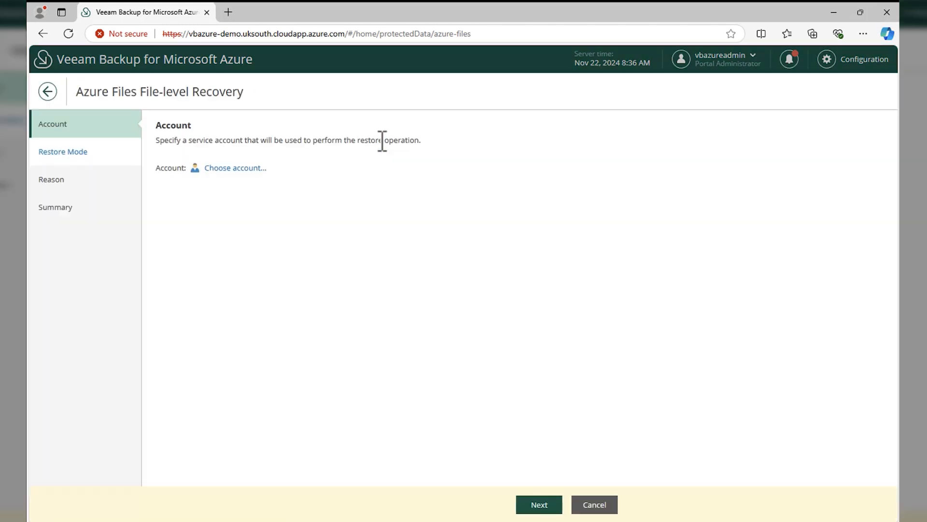
# Step: Set the Veeam Software [PS LAB] service account and continue to the restore mode step
pyautogui.click(234, 168)
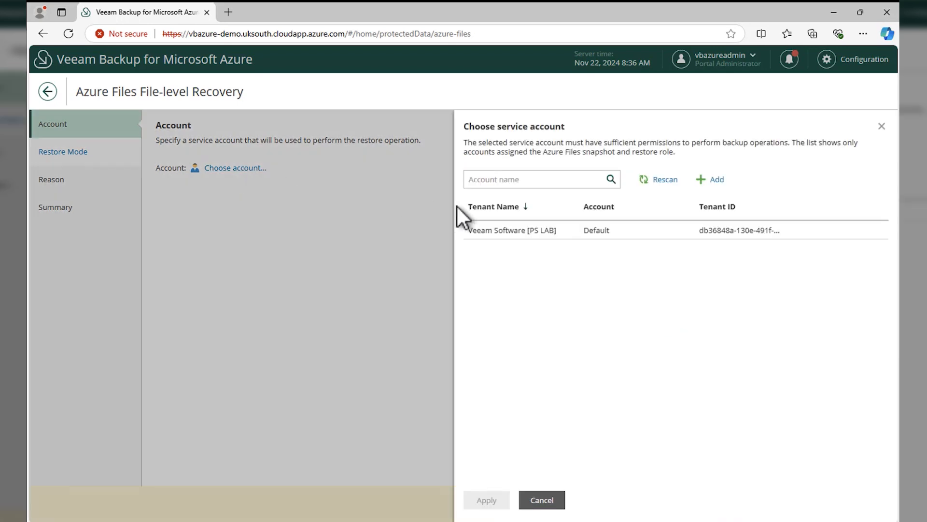
pyautogui.click(486, 499)
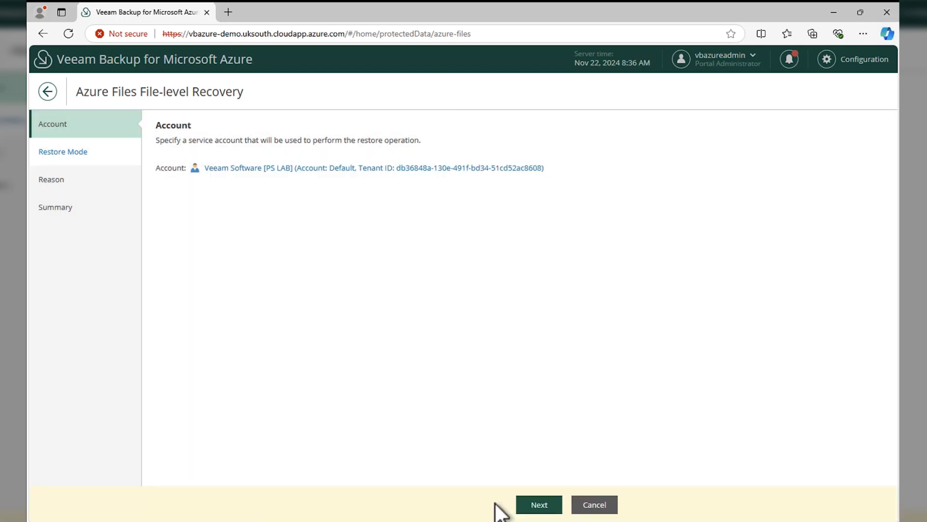
pyautogui.click(538, 504)
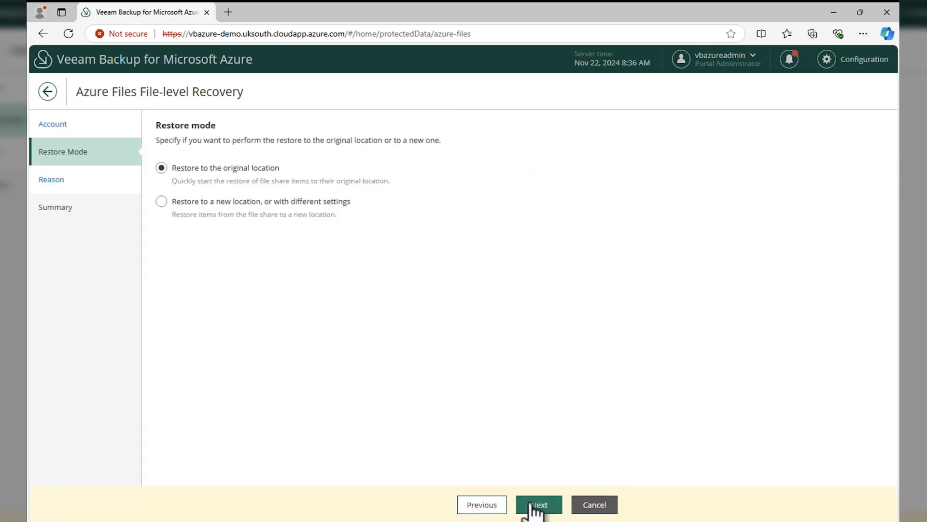
# Step: Try 'Restore to a new location', revert to the original location, and continue to the restore reason
pyautogui.click(161, 201)
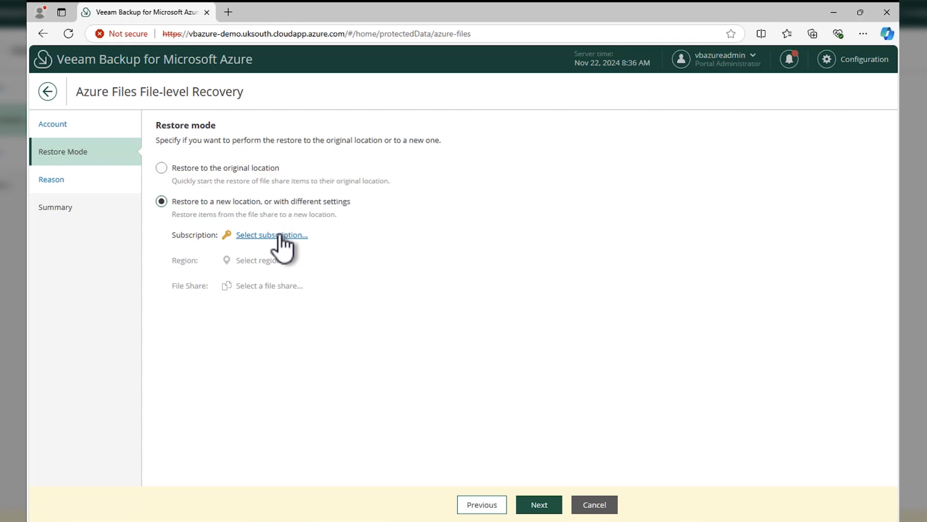
pyautogui.click(162, 167)
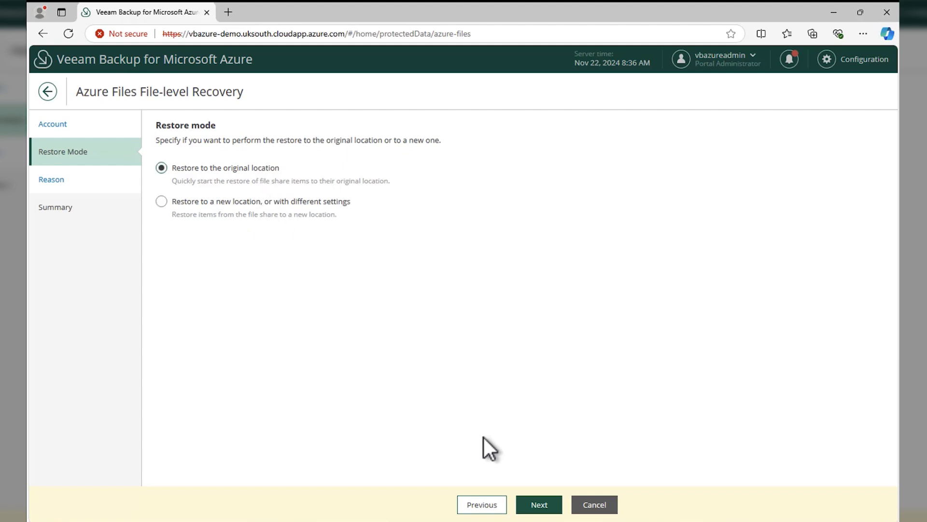
pyautogui.click(538, 504)
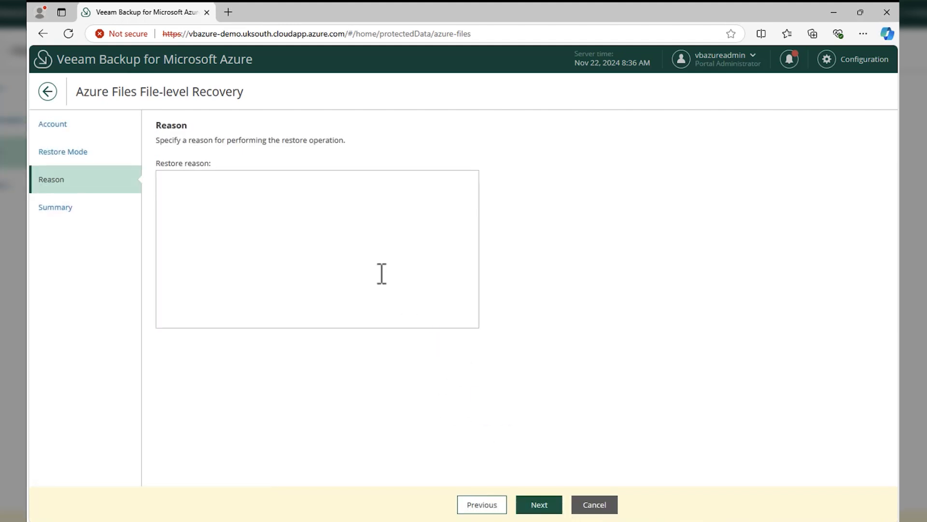
pyautogui.moveTo(594, 504)
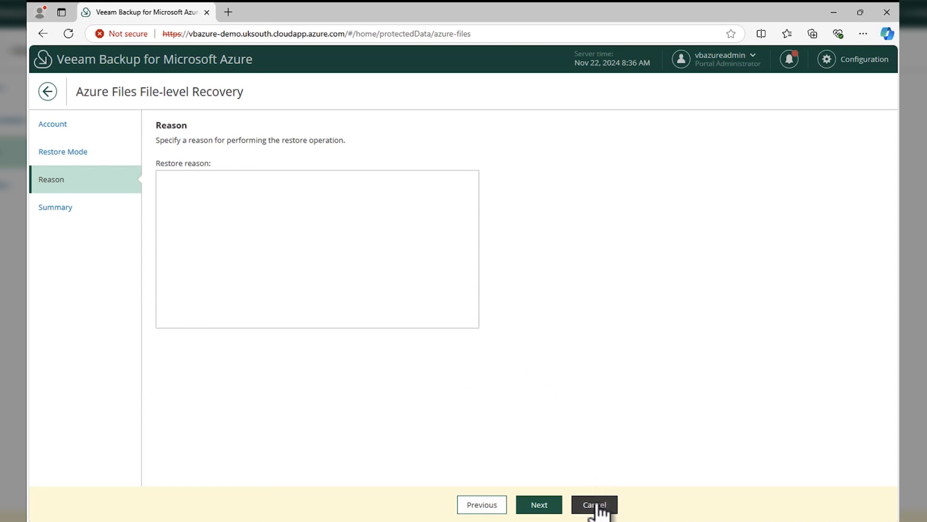
# Step: Cancel the file-level recovery wizard to bring up the Discard Changes confirmation
pyautogui.click(594, 504)
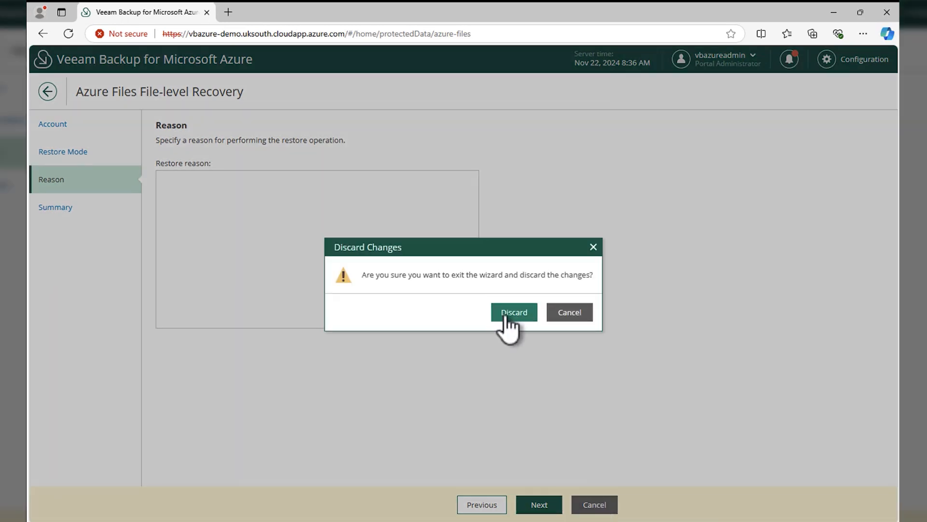